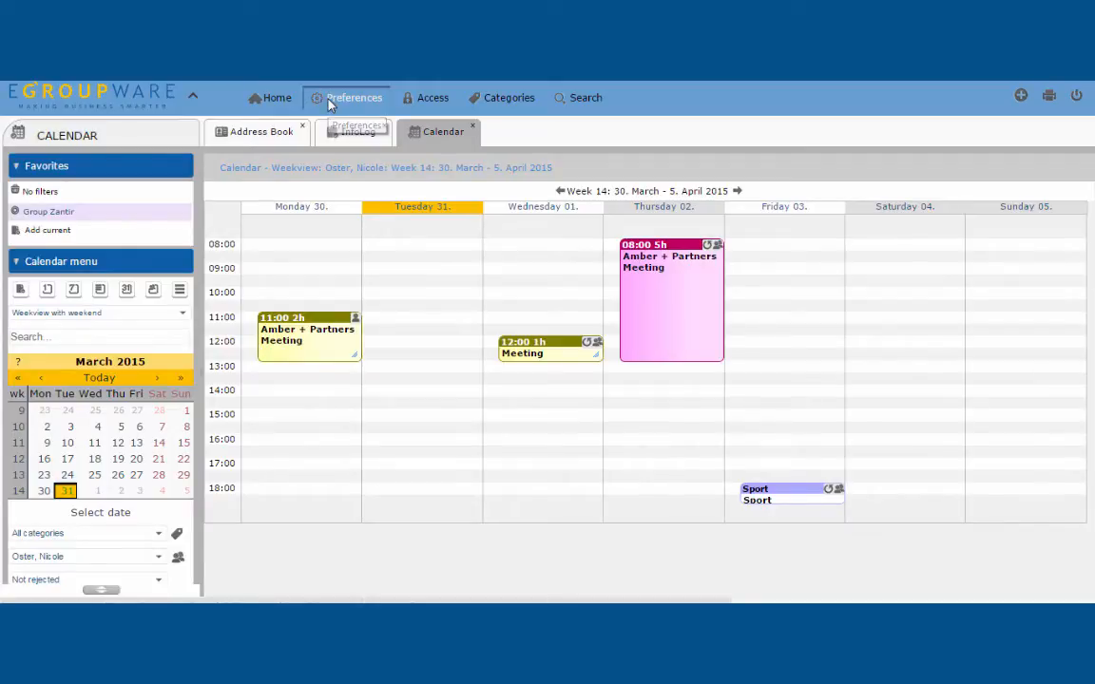
# Step: Open EGroupware Preferences and bring up the application selector over the calendar preferences
pyautogui.click(353, 97)
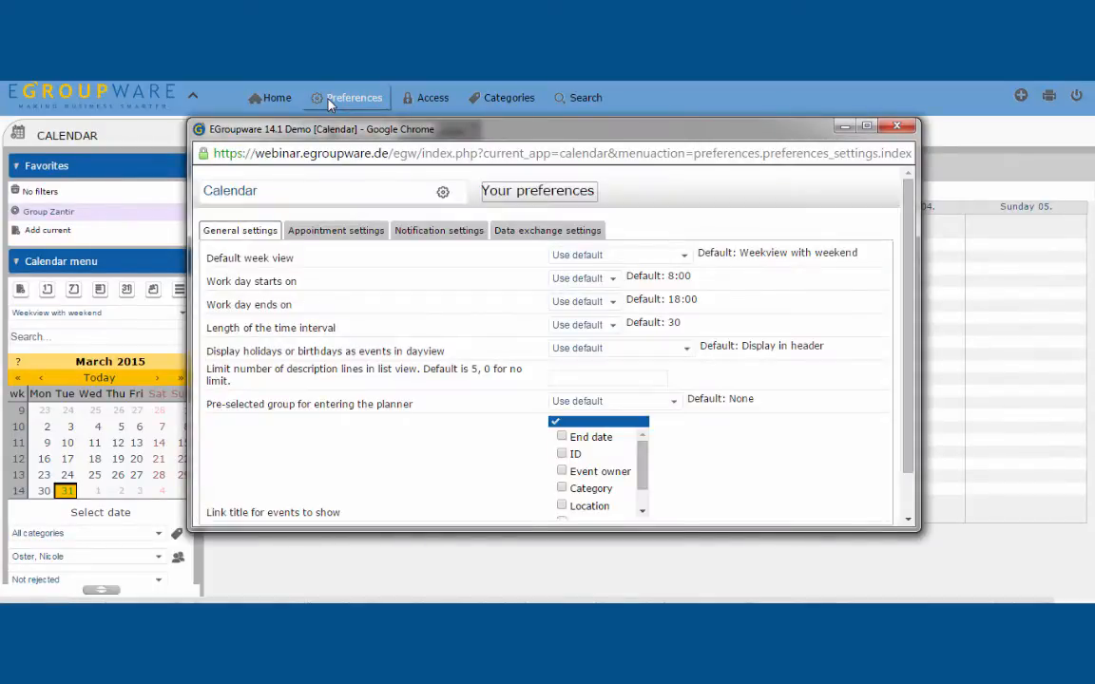
pyautogui.click(611, 378)
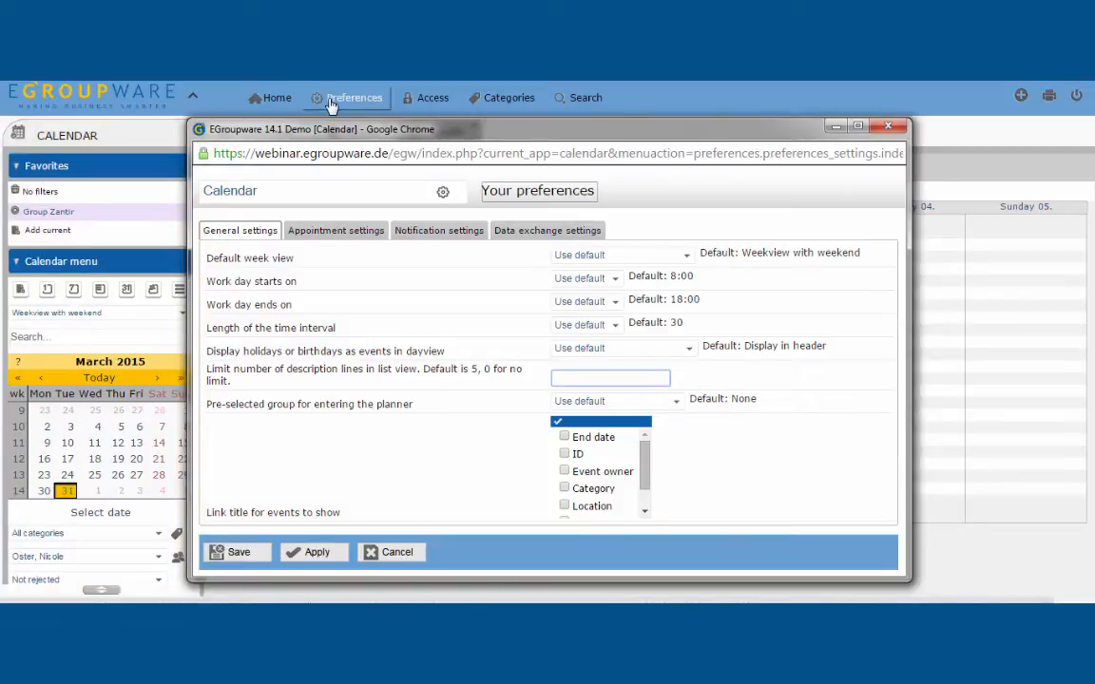
pyautogui.moveTo(308, 121)
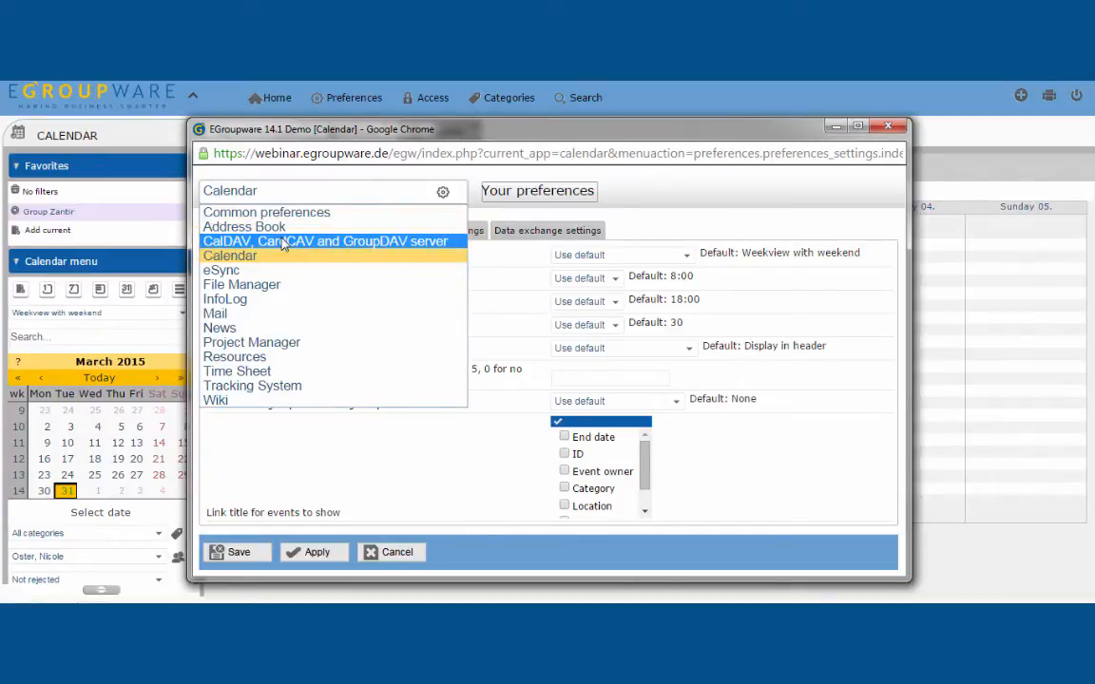
# Step: Switch to CalDAV, CardDAV and GroupDAV server preferences, reviewing calendar and Address Book sync settings
pyautogui.click(328, 240)
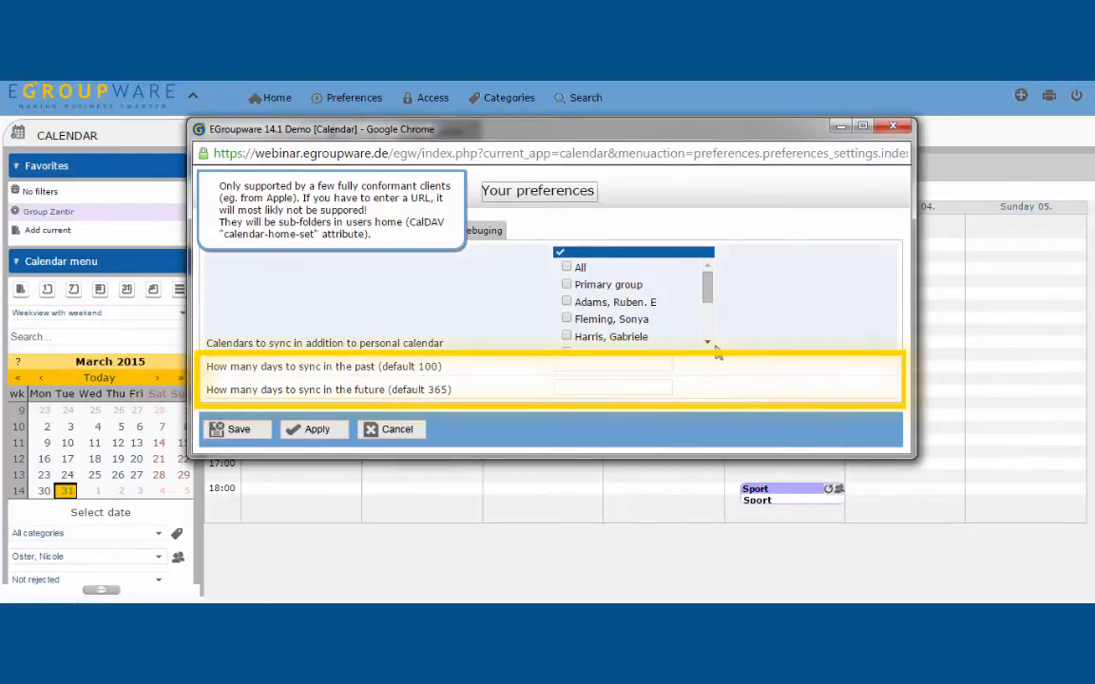
pyautogui.scroll(-3)
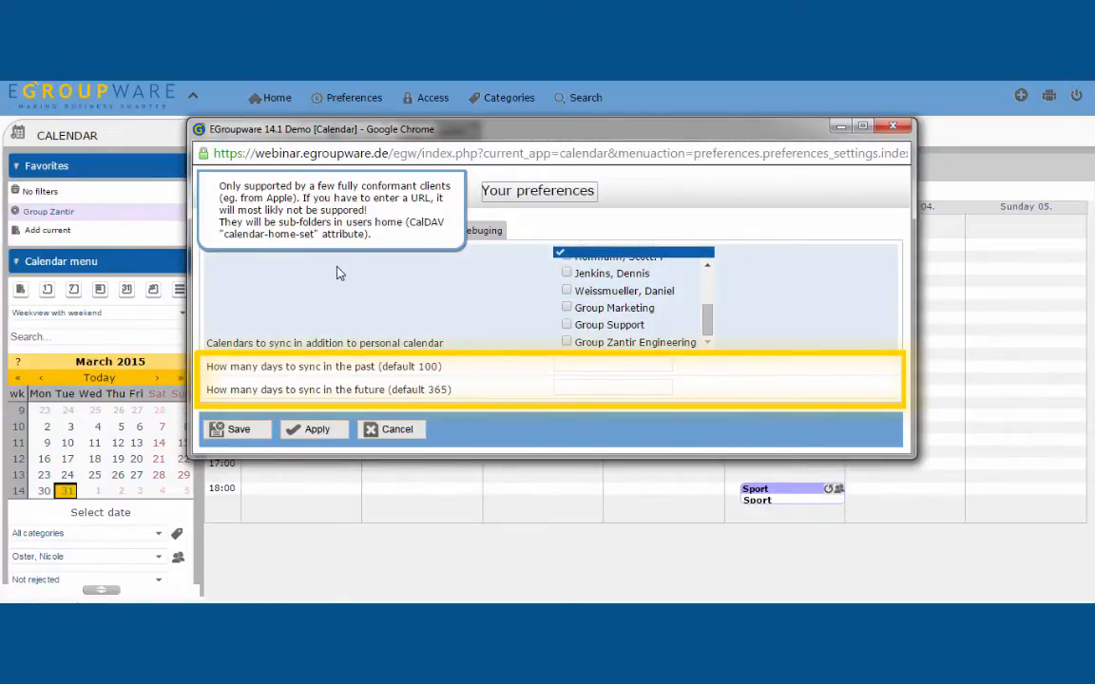
pyautogui.moveTo(320, 296)
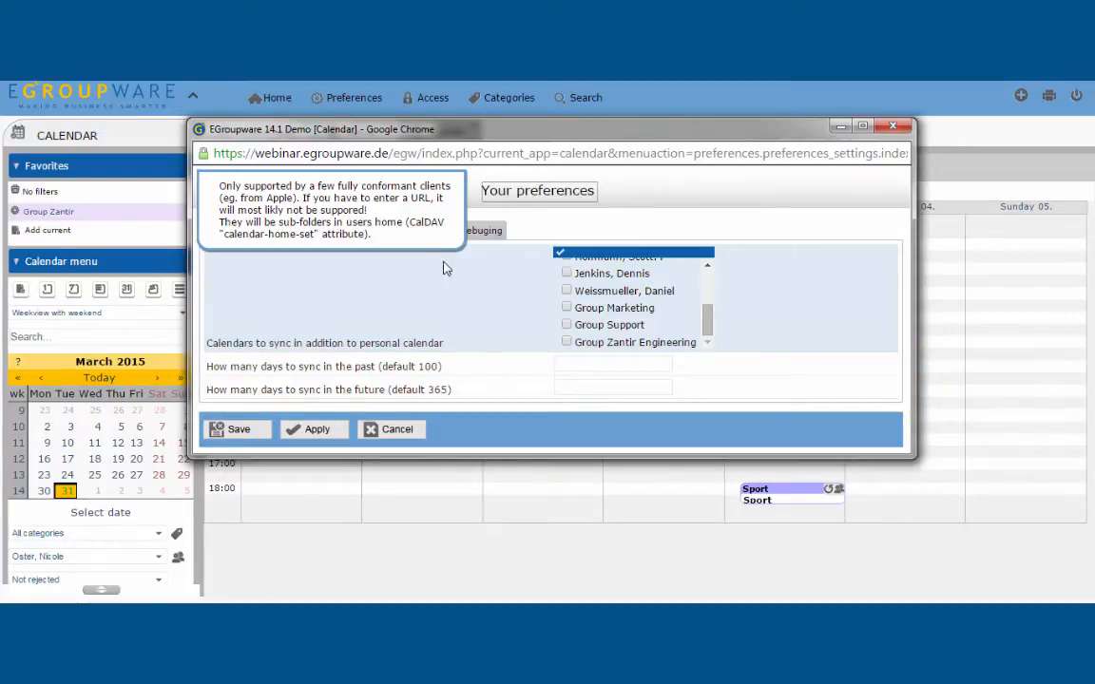
pyautogui.click(303, 230)
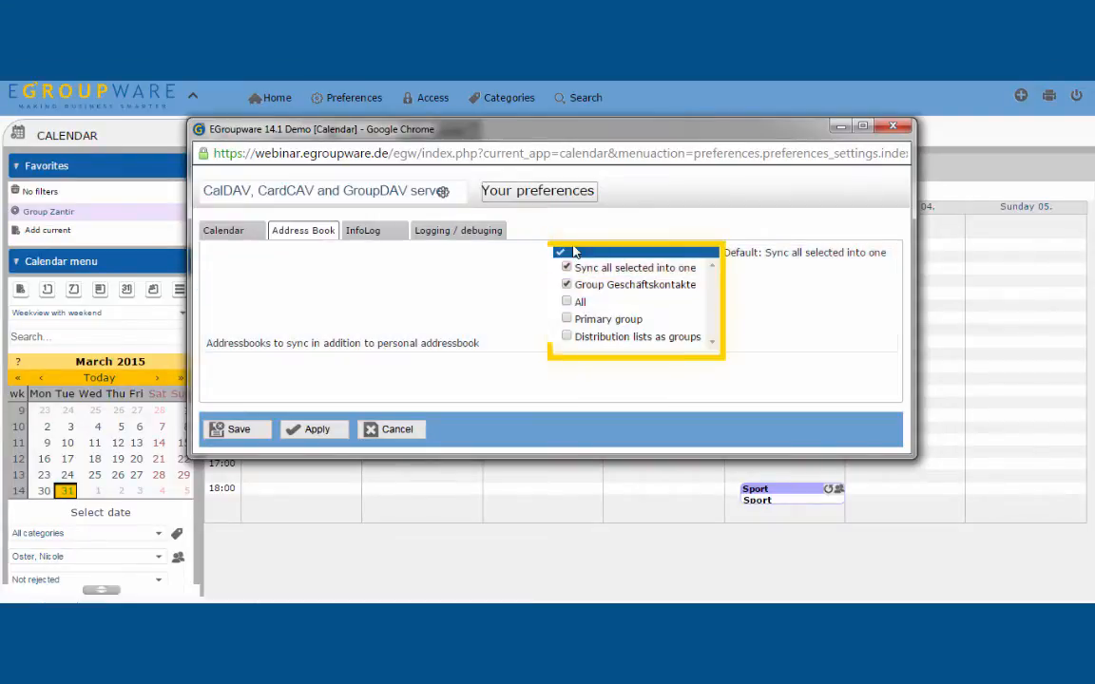
# Step: Review the InfoLog ToDo sync type, return to Calendar settings, and save the preferences
pyautogui.click(566, 250)
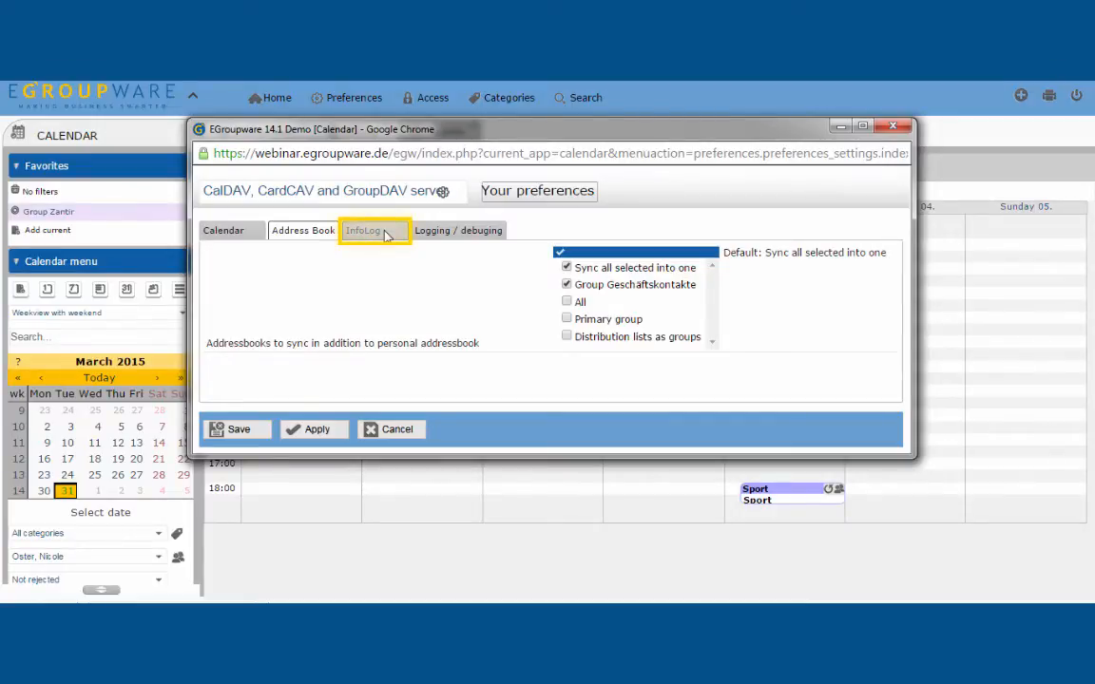
pyautogui.click(363, 230)
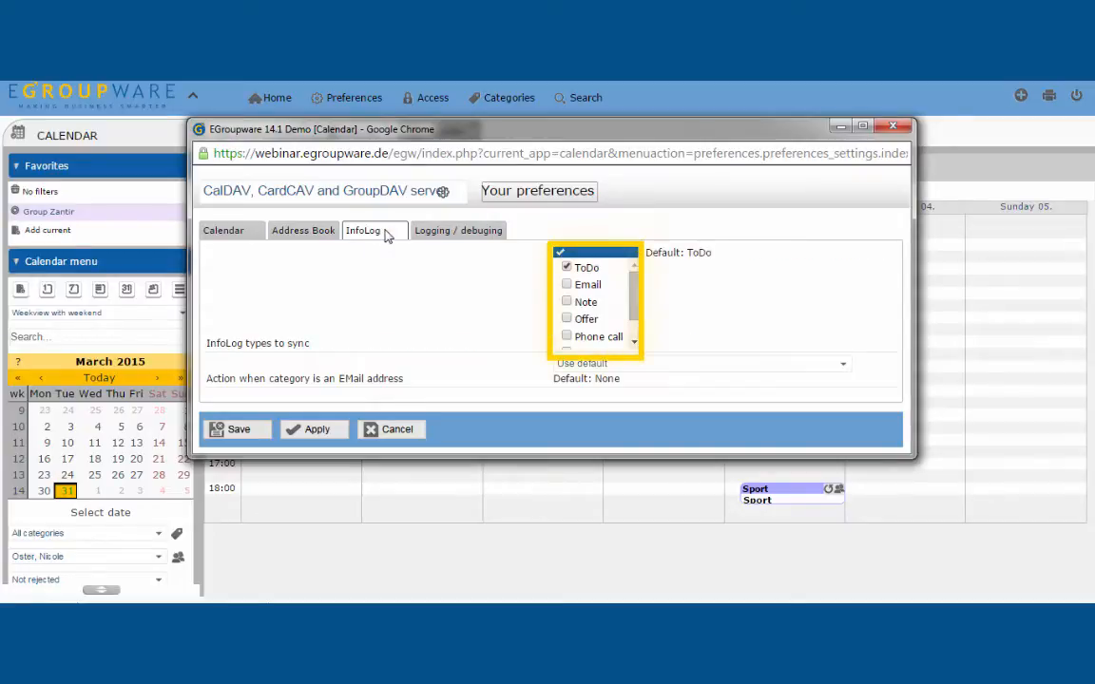
pyautogui.moveTo(432, 295)
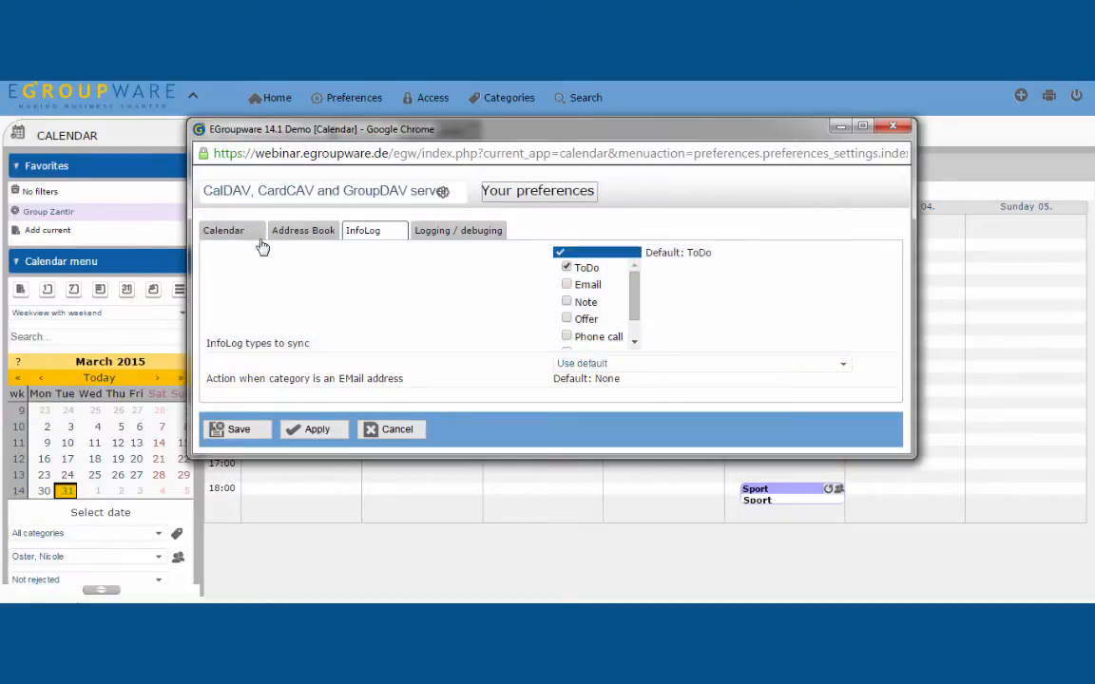
pyautogui.click(223, 230)
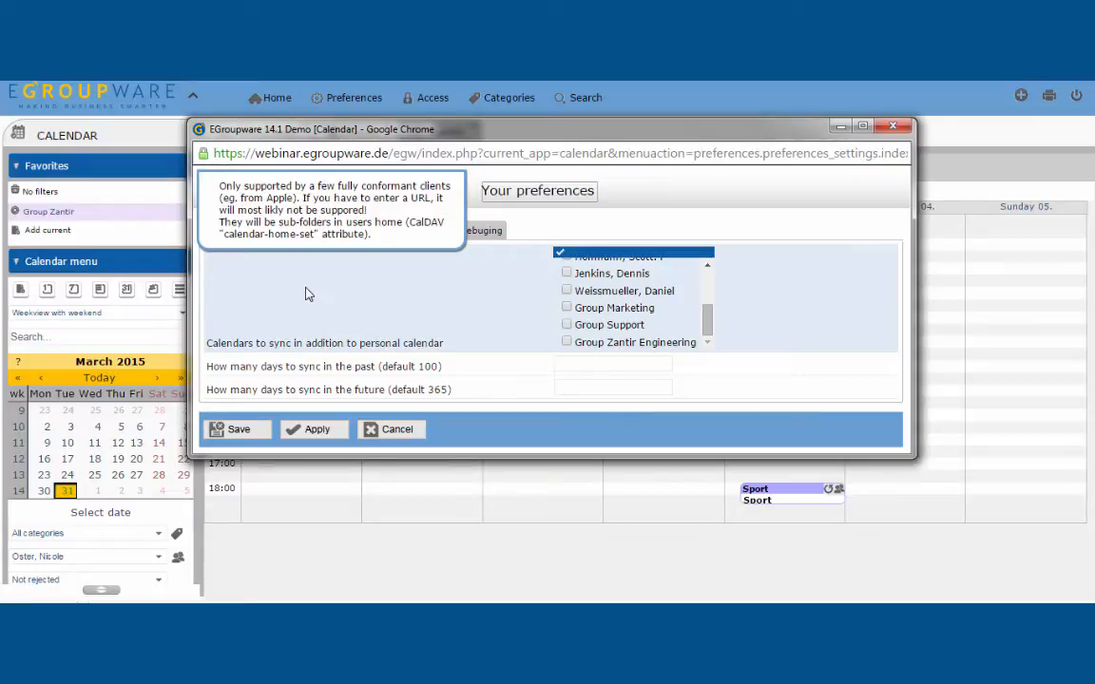
pyautogui.moveTo(238, 429)
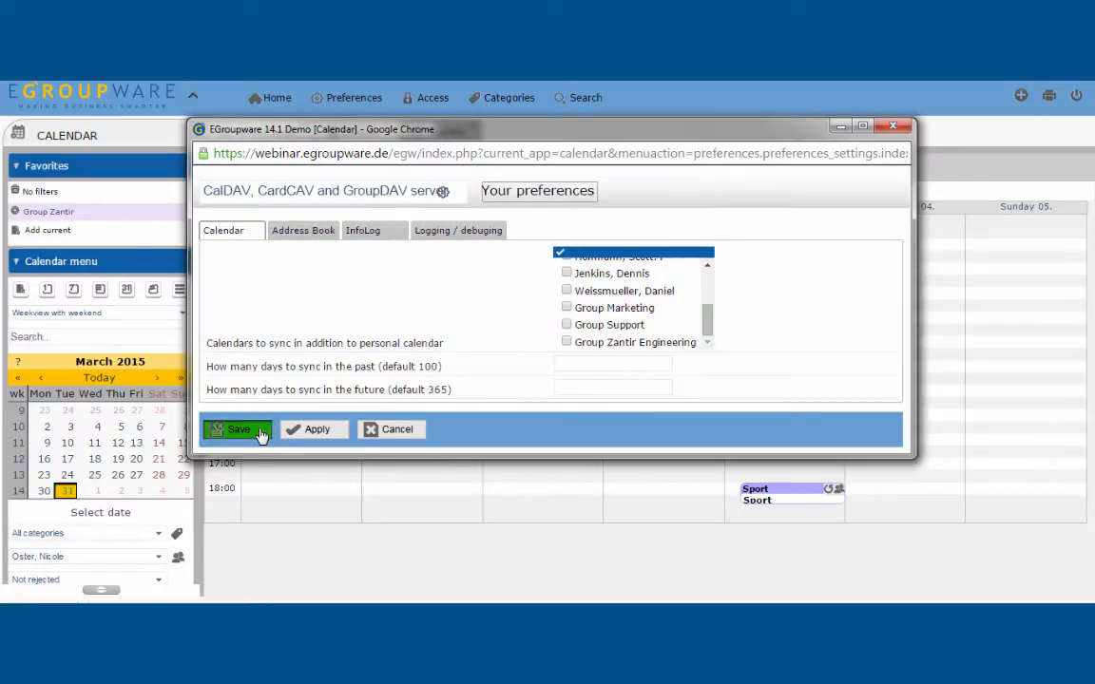
pyautogui.click(238, 430)
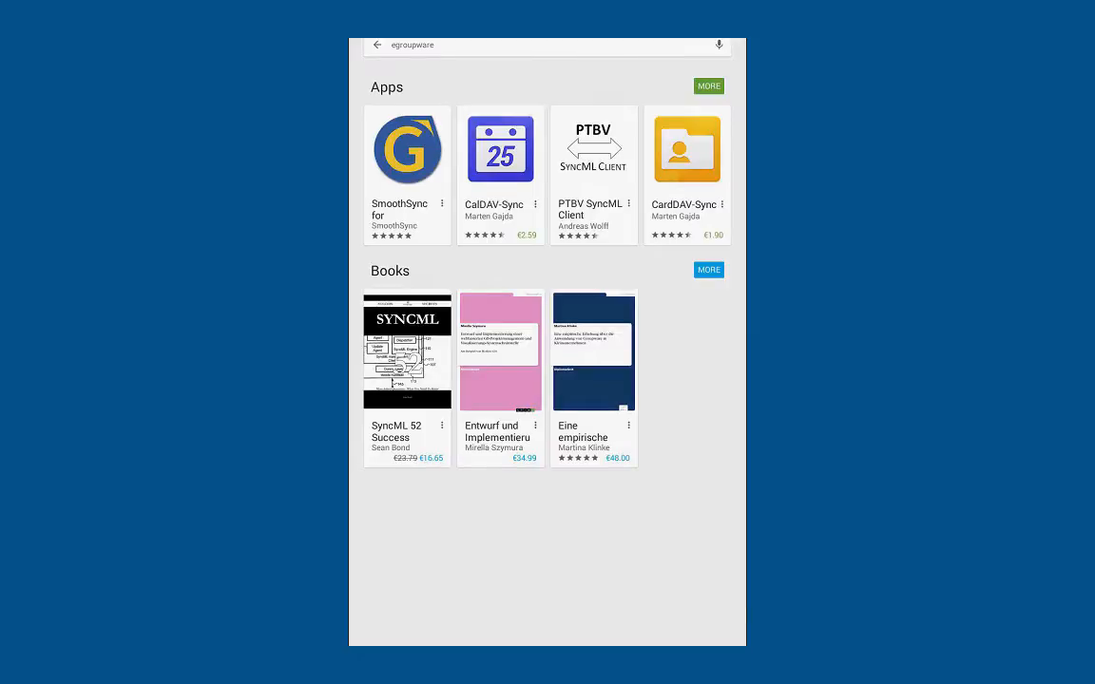
# Step: Install SmoothSync for EGroupware, accept its permissions, and start typing server 'webinar'
pyautogui.click(500, 174)
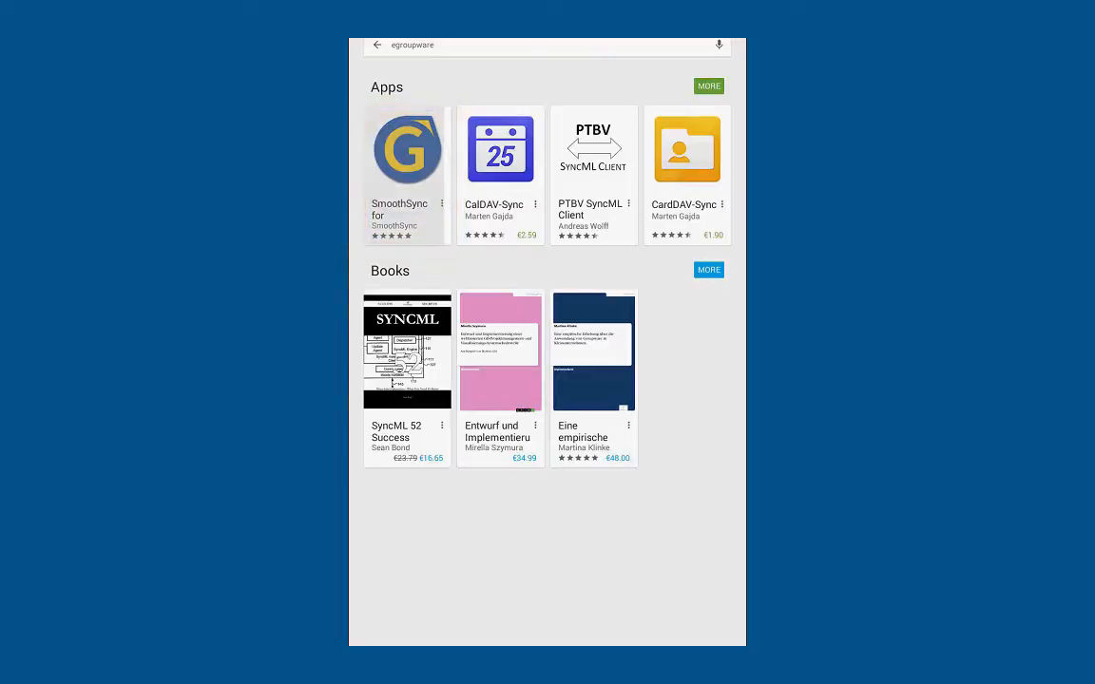
pyautogui.click(407, 149)
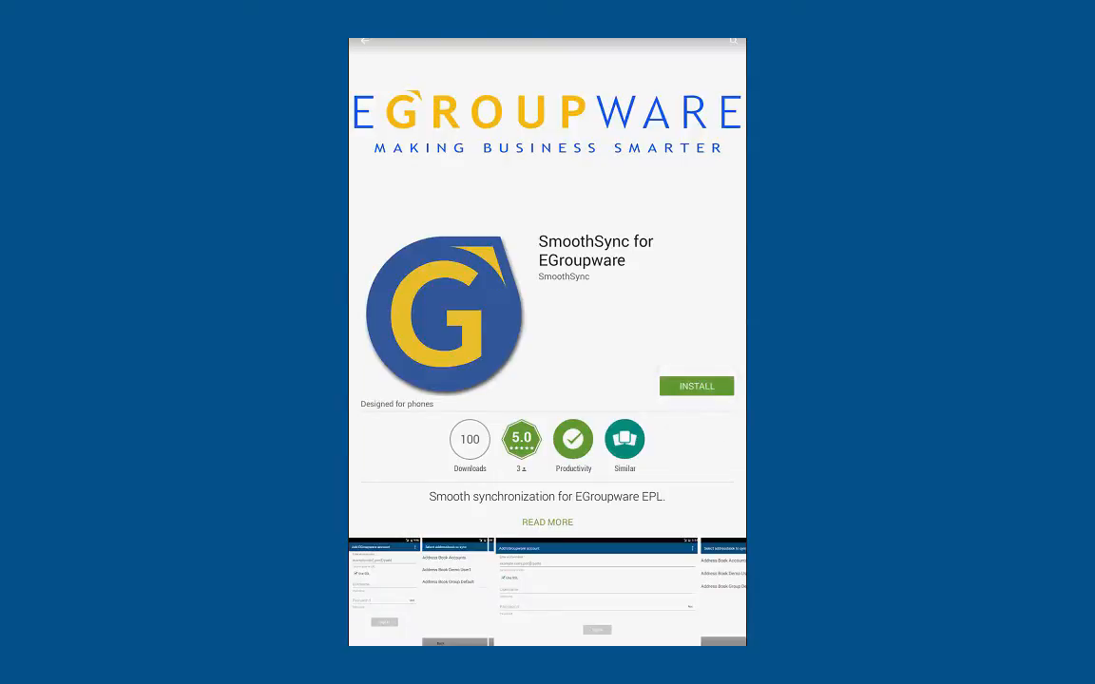
pyautogui.click(697, 386)
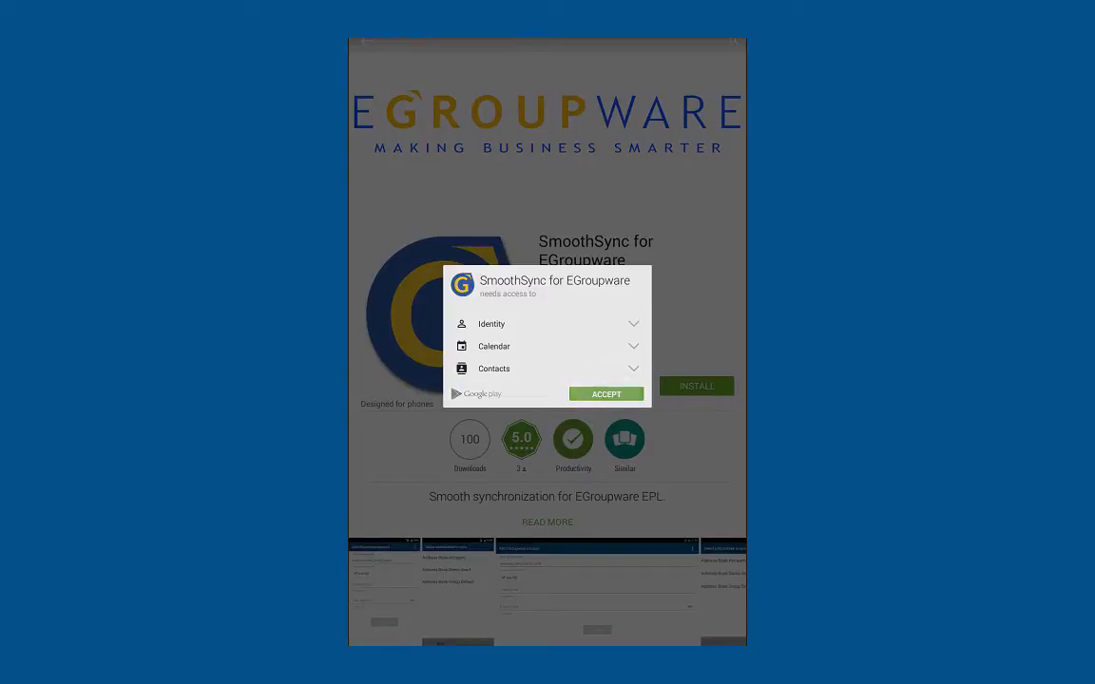
pyautogui.click(606, 393)
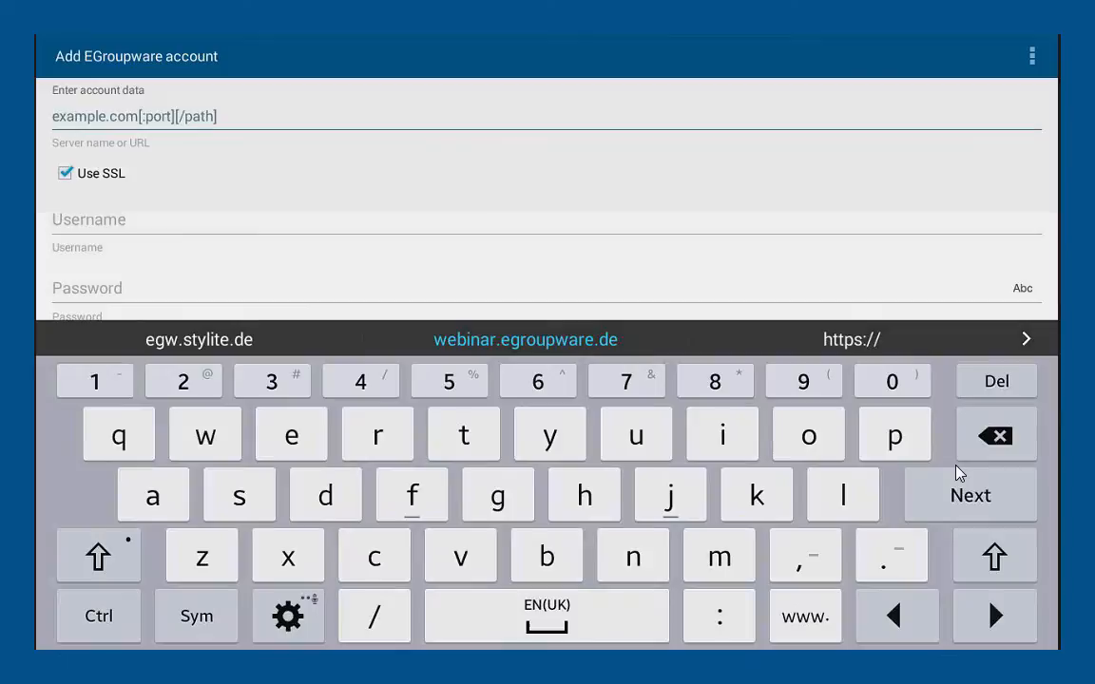
pyautogui.write('webinar.egro')
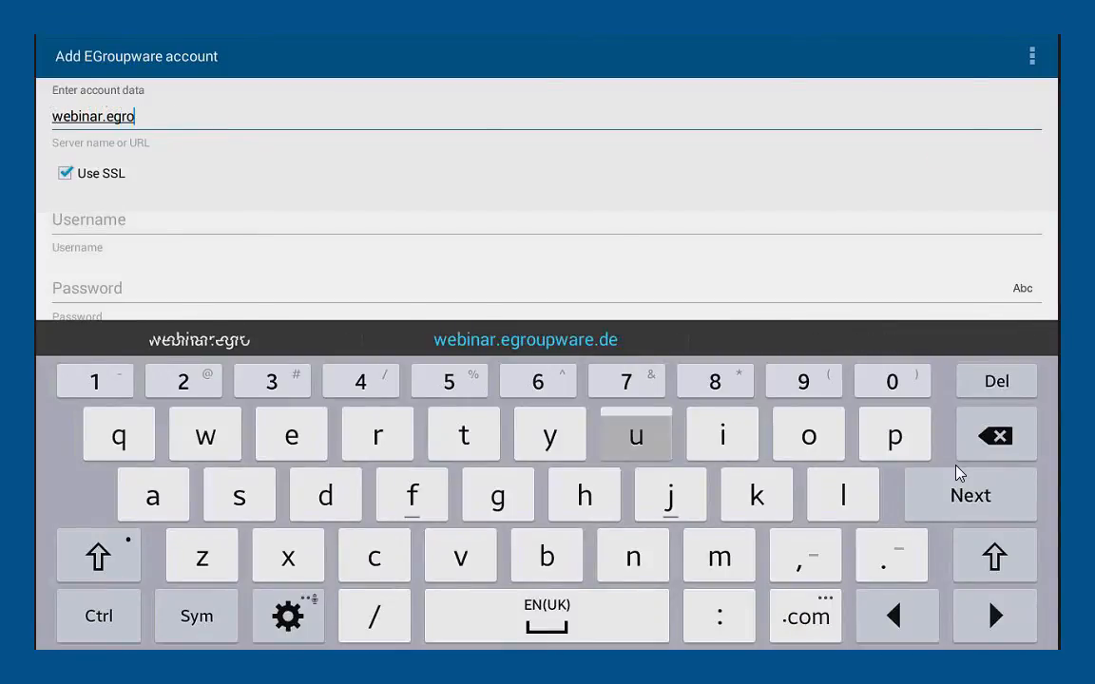
# Step: Sign in with server webinar.egroupware.de and the suggested username until verification succeeds
pyautogui.click(199, 339)
pyautogui.write('n')
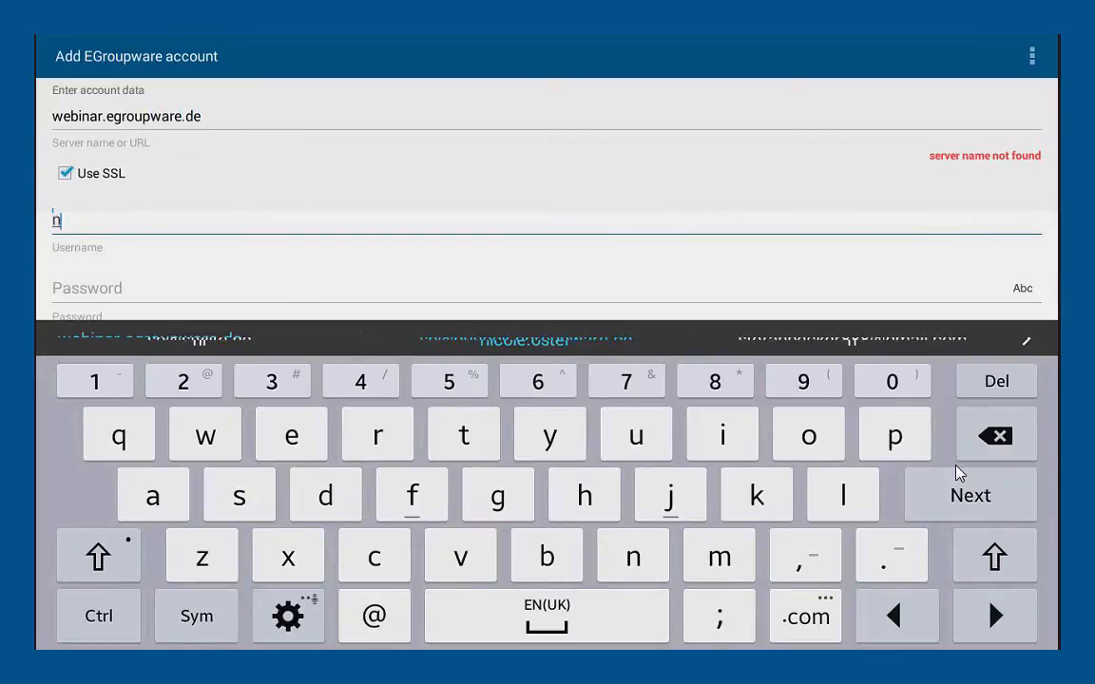
pyautogui.write('icole.oste')
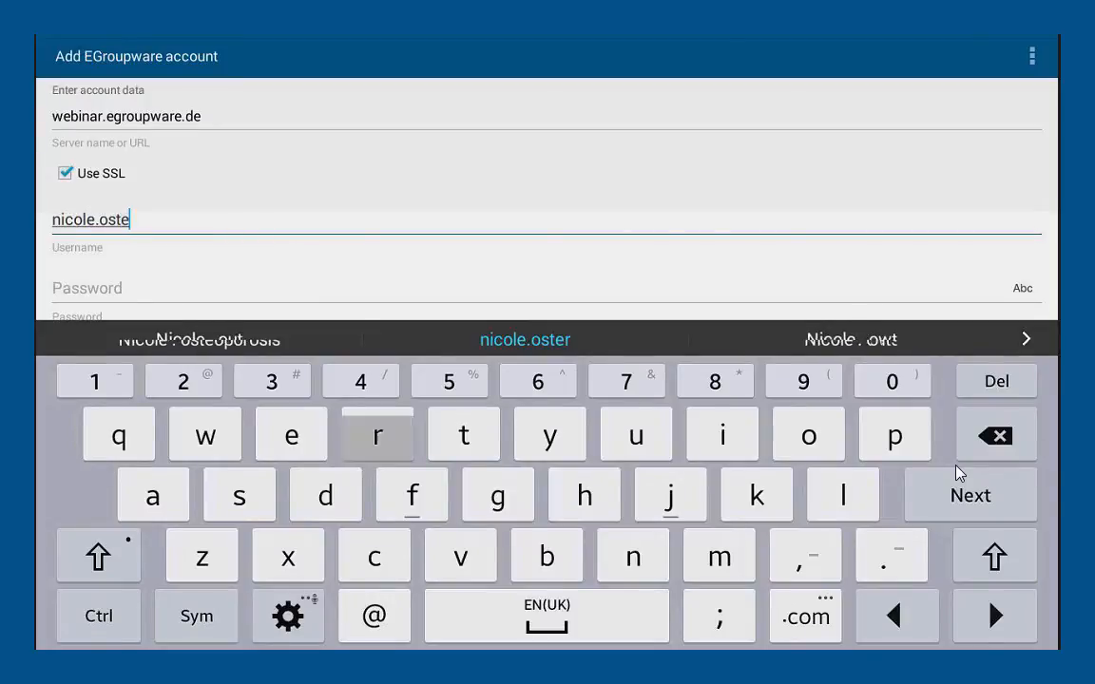
pyautogui.click(377, 434)
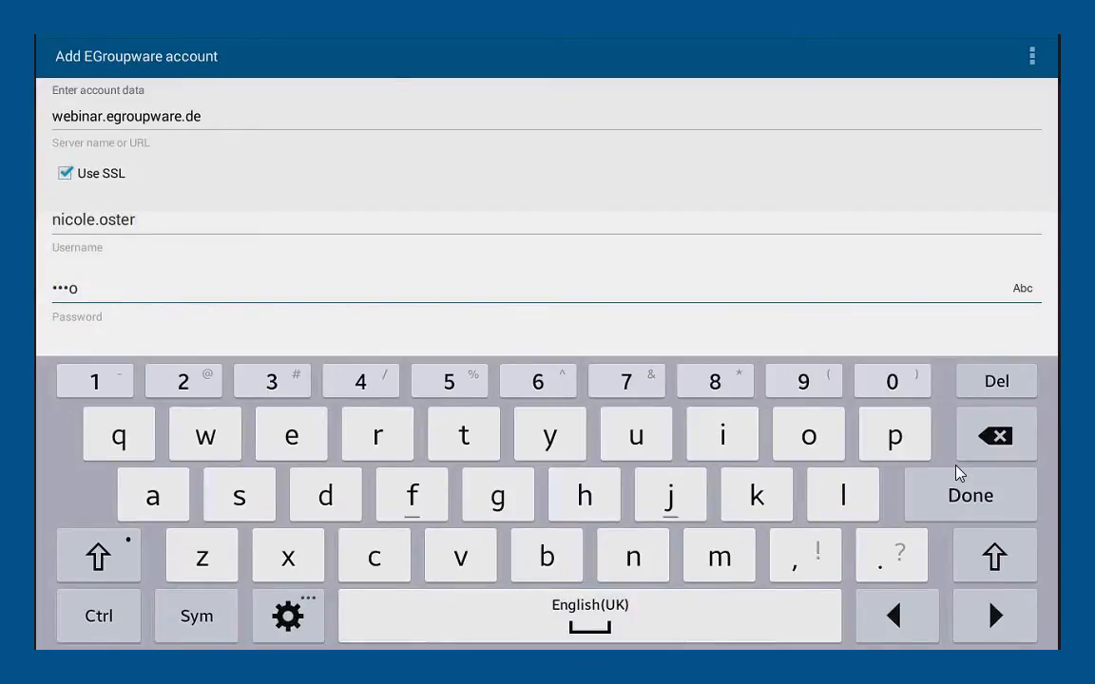
pyautogui.write('o')
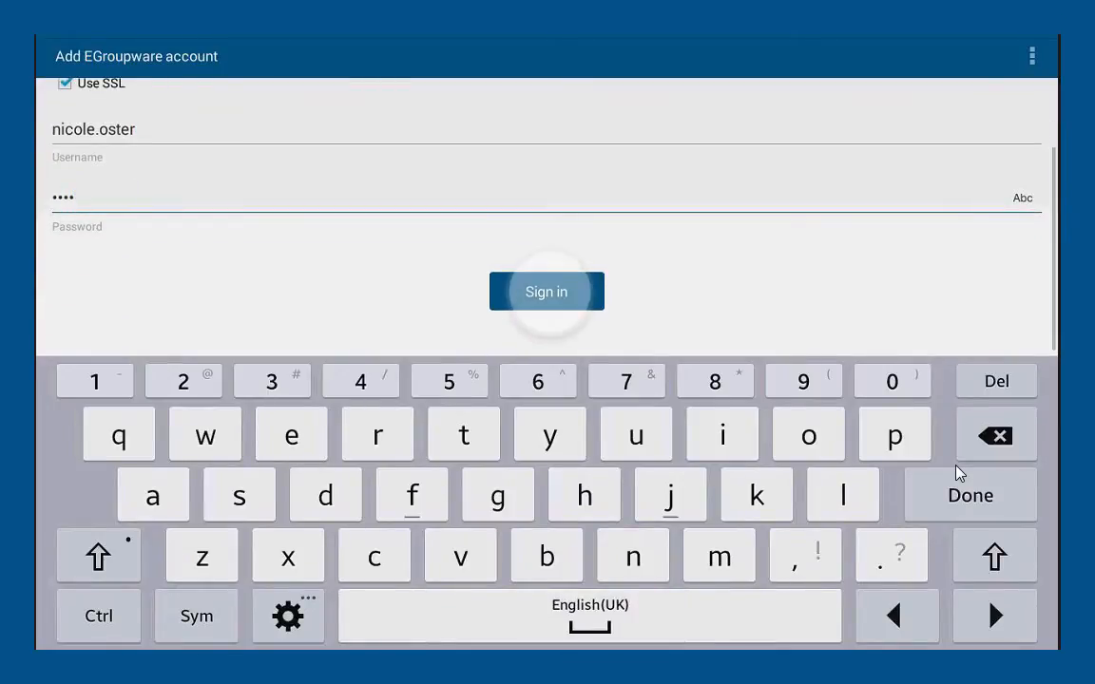
pyautogui.click(546, 292)
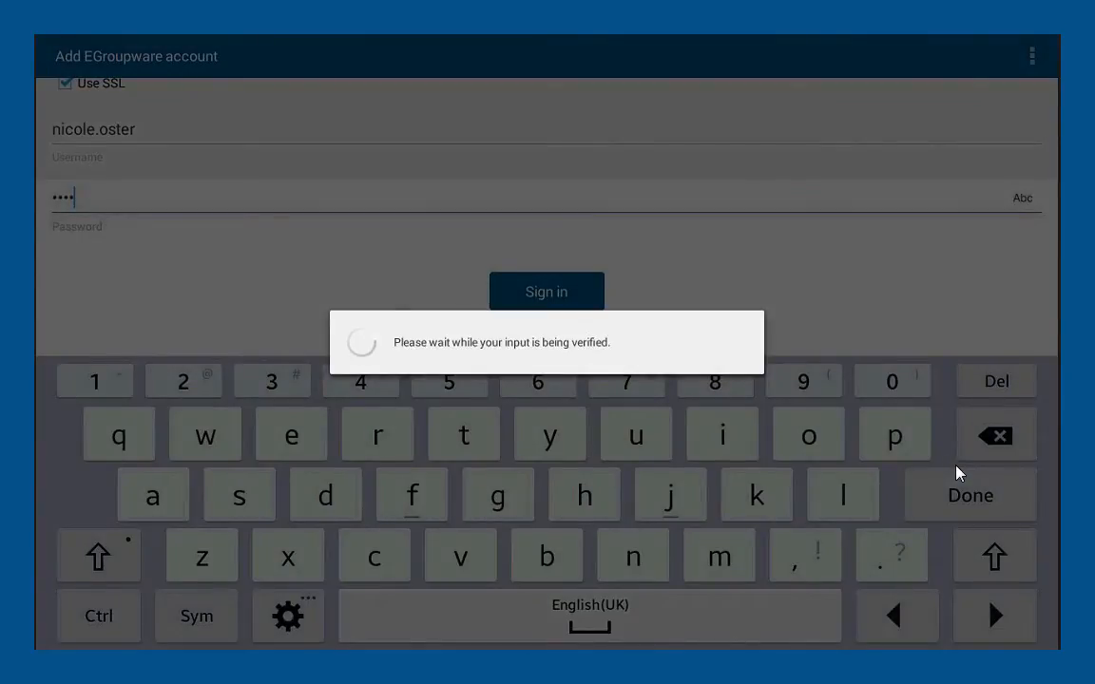
pyautogui.click(547, 292)
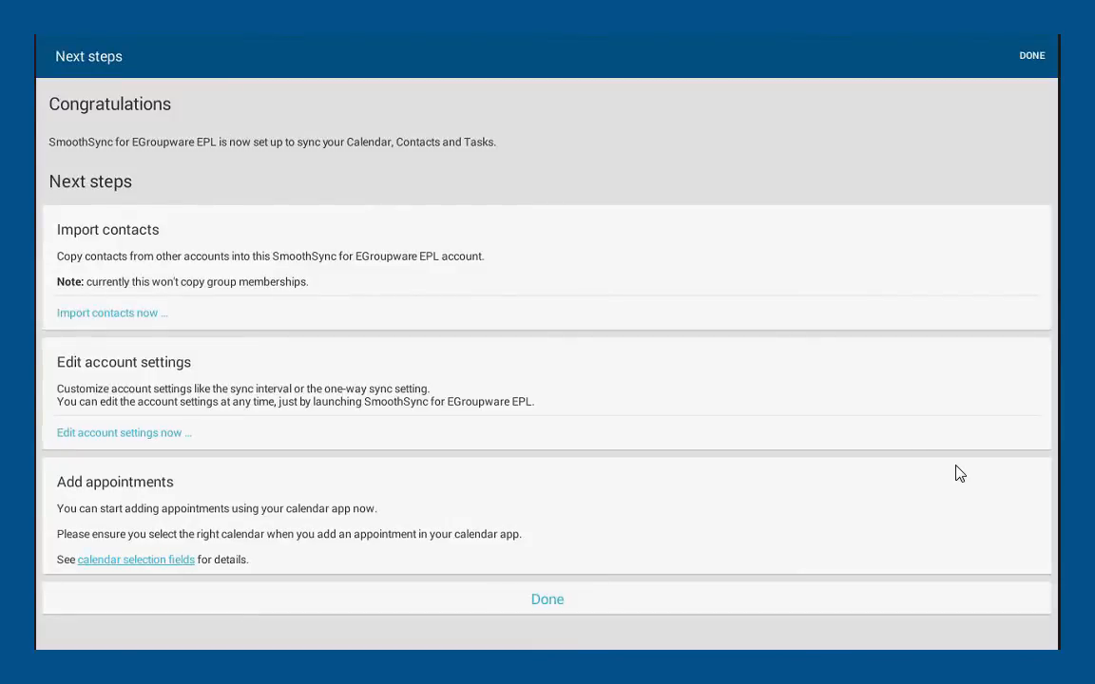
# Step: Finish setup and open the SmoothSync for EGroupware EPL account under Android Settings > Accounts
pyautogui.click(547, 598)
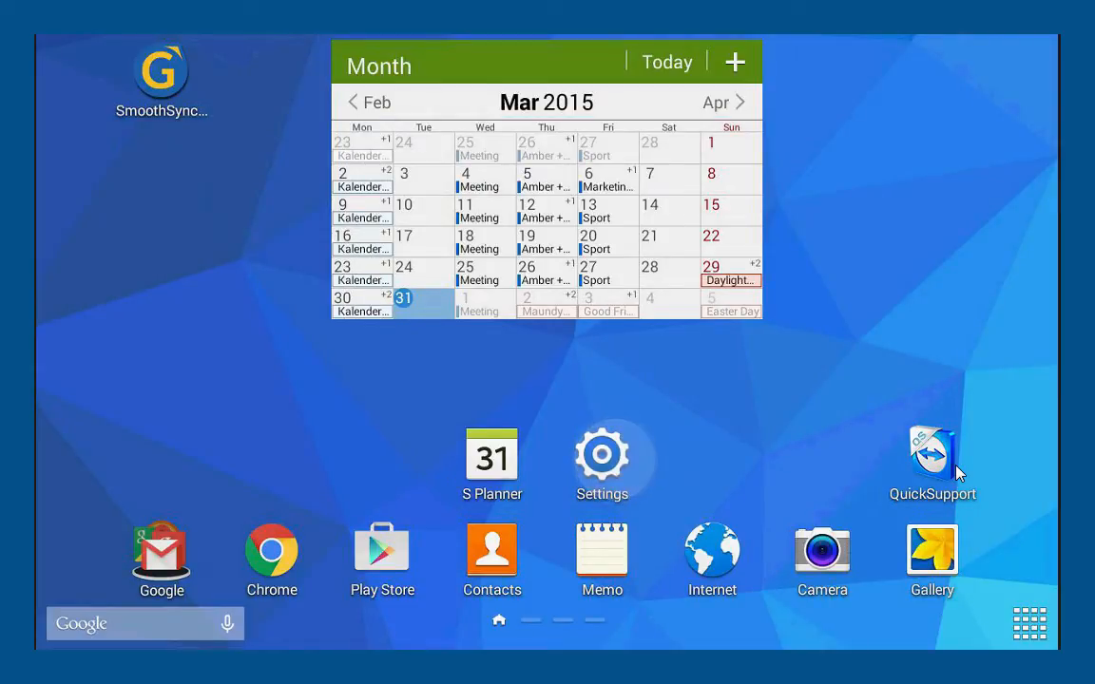
pyautogui.click(602, 455)
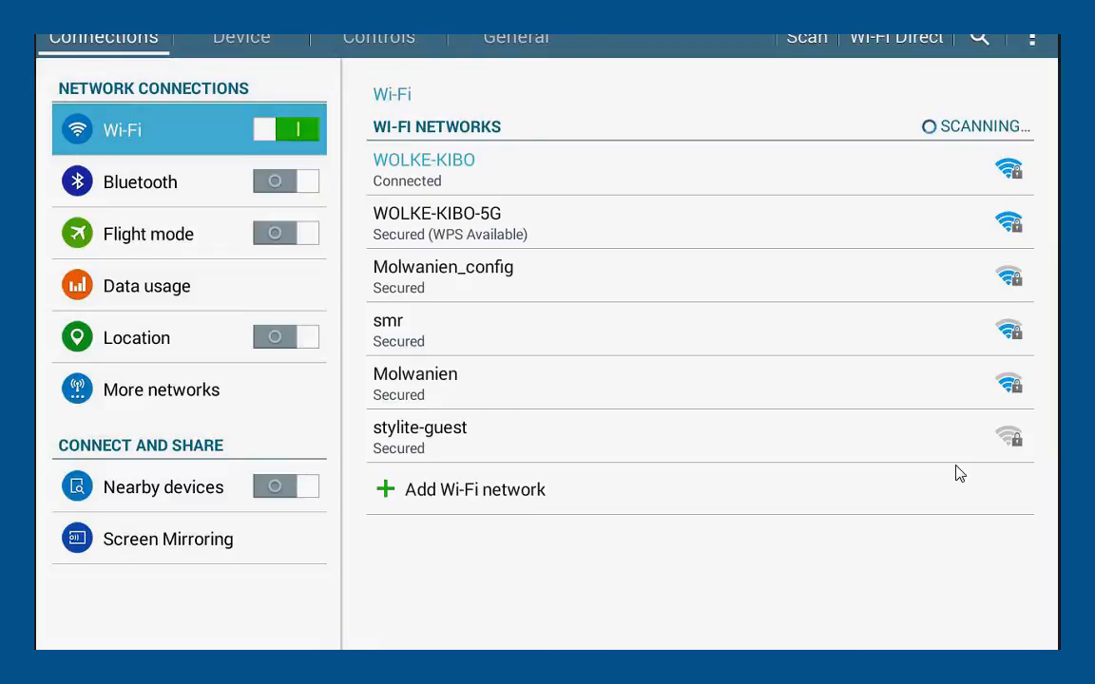
pyautogui.click(515, 36)
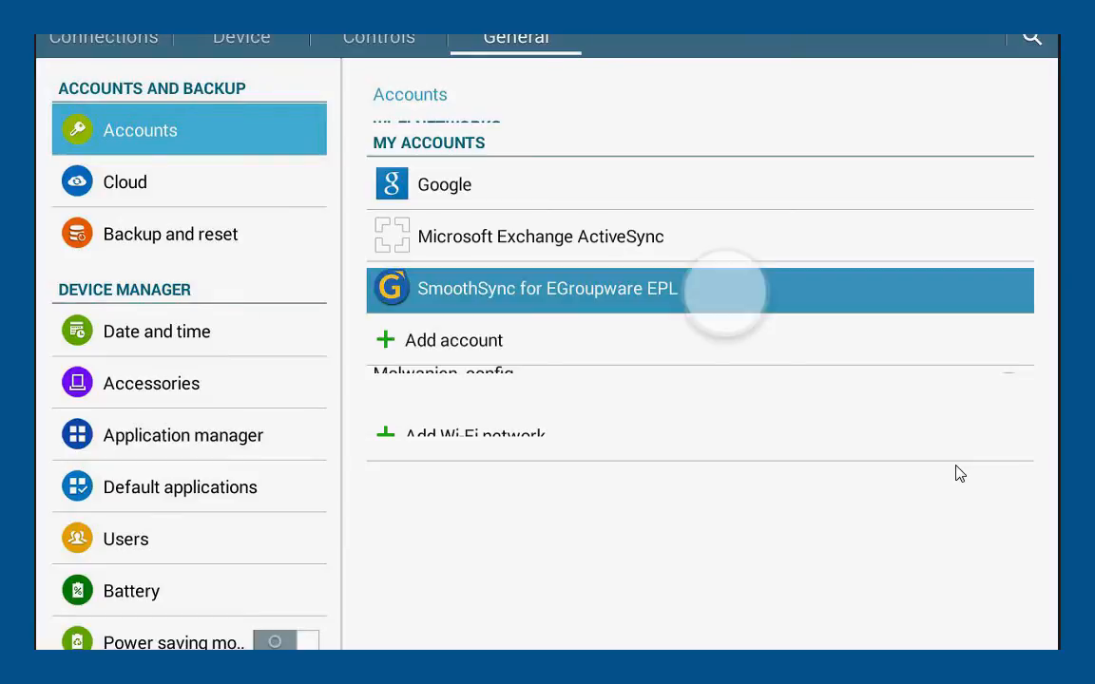
pyautogui.click(548, 289)
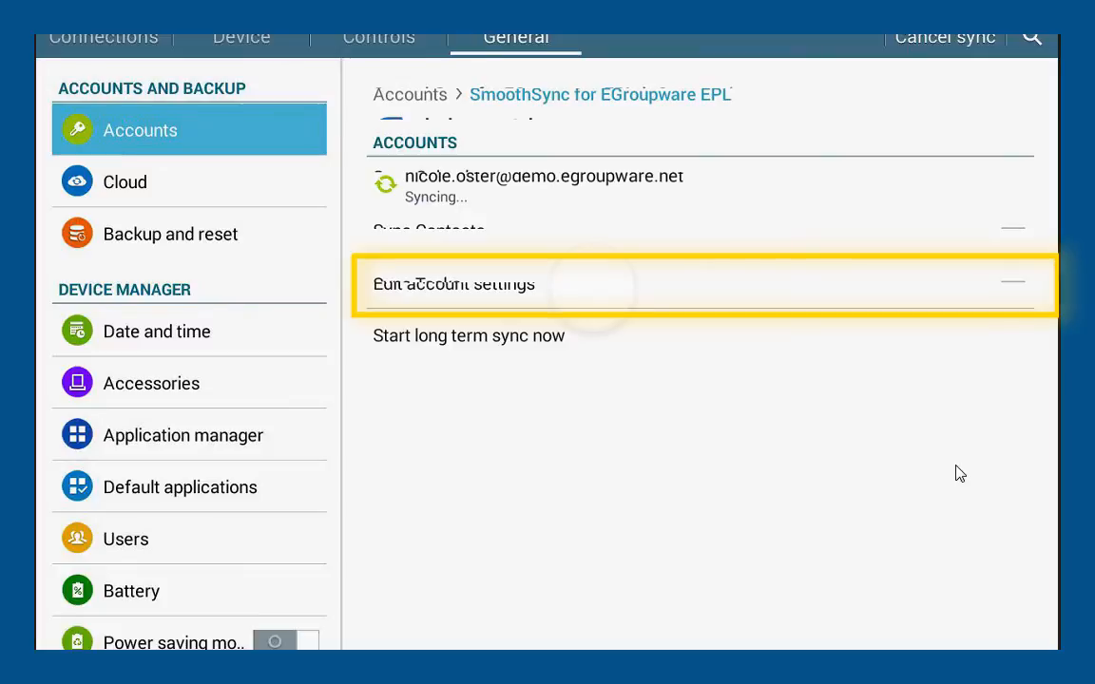
# Step: Check the account's Sync Interval options, then open the synced InfoLog task list
pyautogui.click(453, 284)
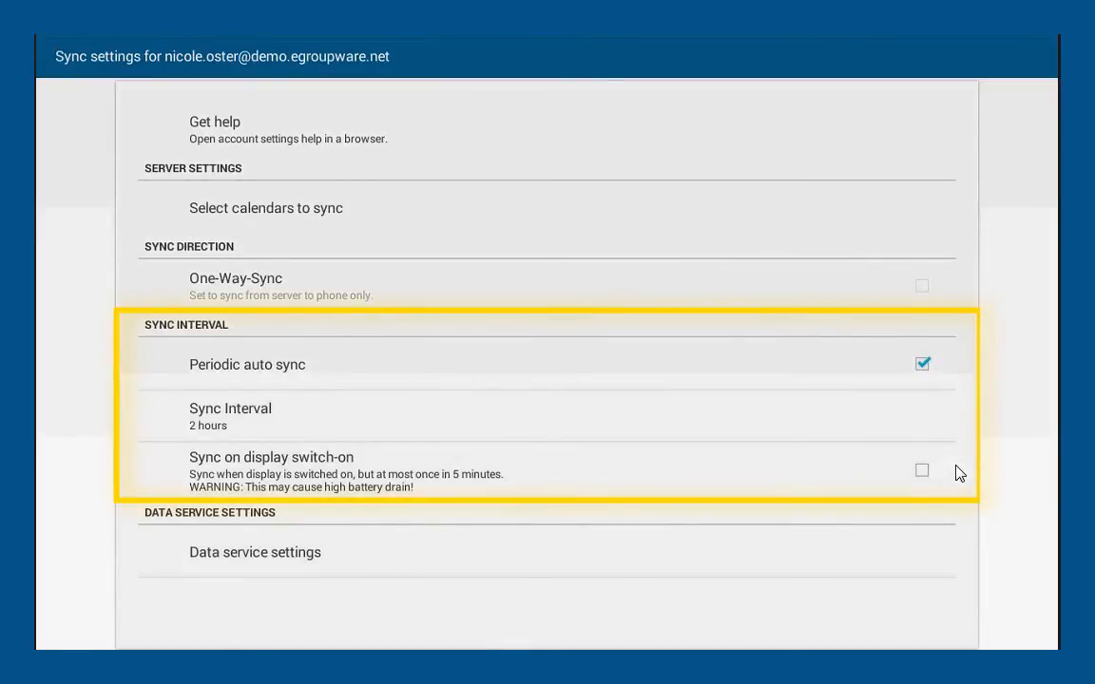
pyautogui.click(230, 416)
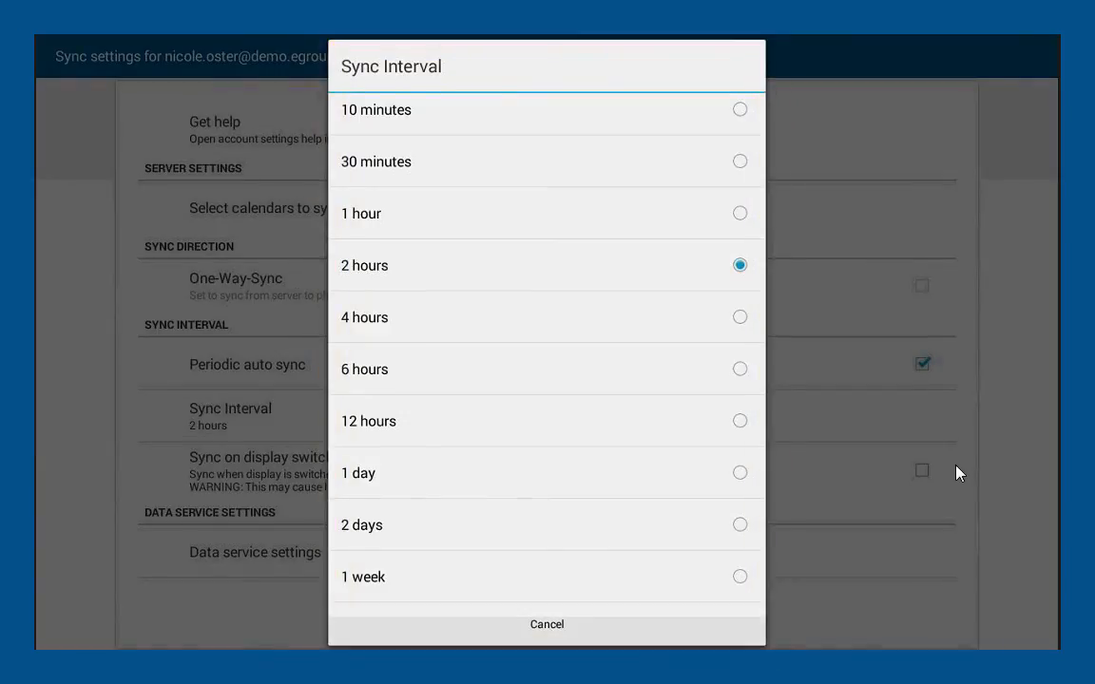
pyautogui.click(547, 624)
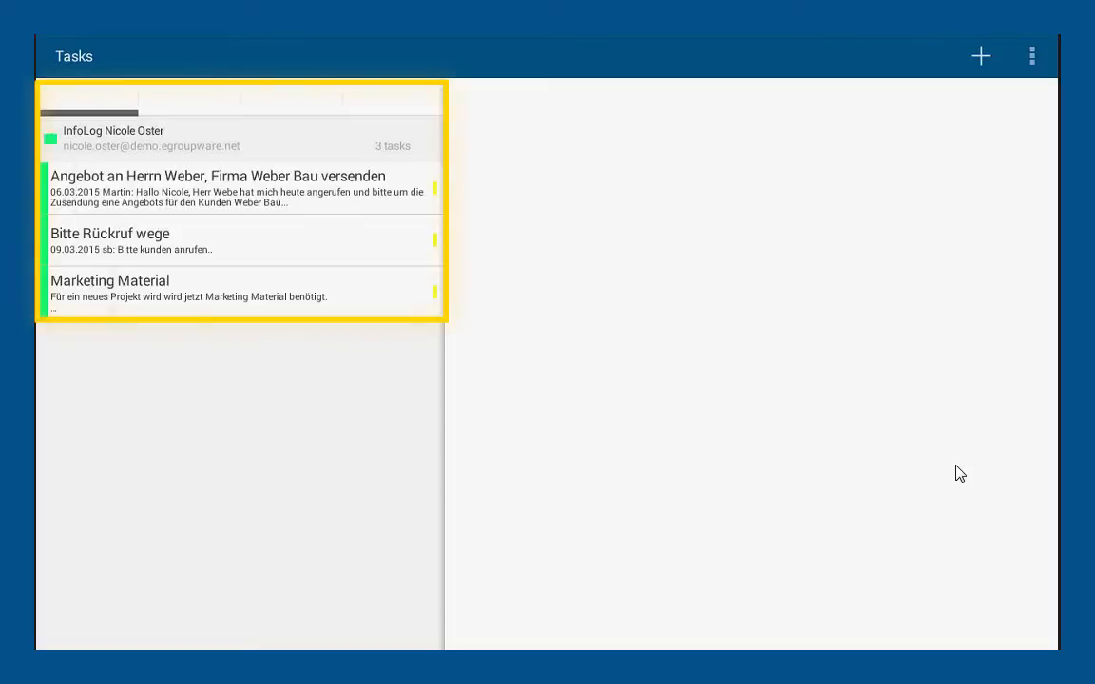
# Step: Edit and save the task 'Angebot an Herrn Weber, Firma Weber Bau versenden', then open its options menu
pyautogui.click(218, 188)
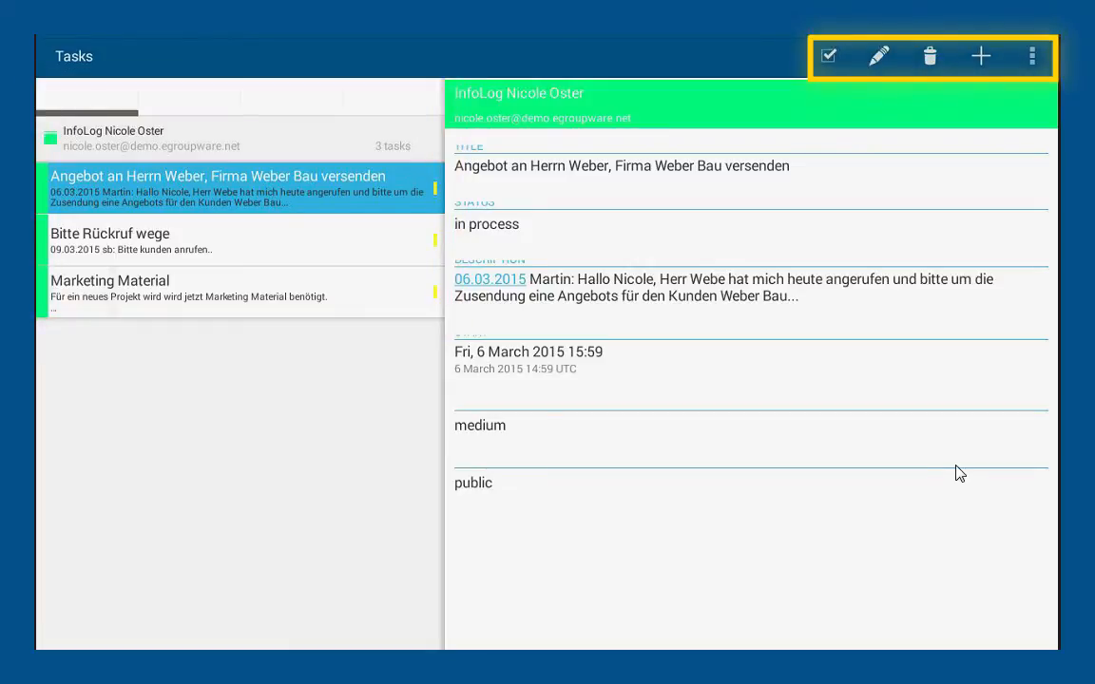
pyautogui.click(878, 56)
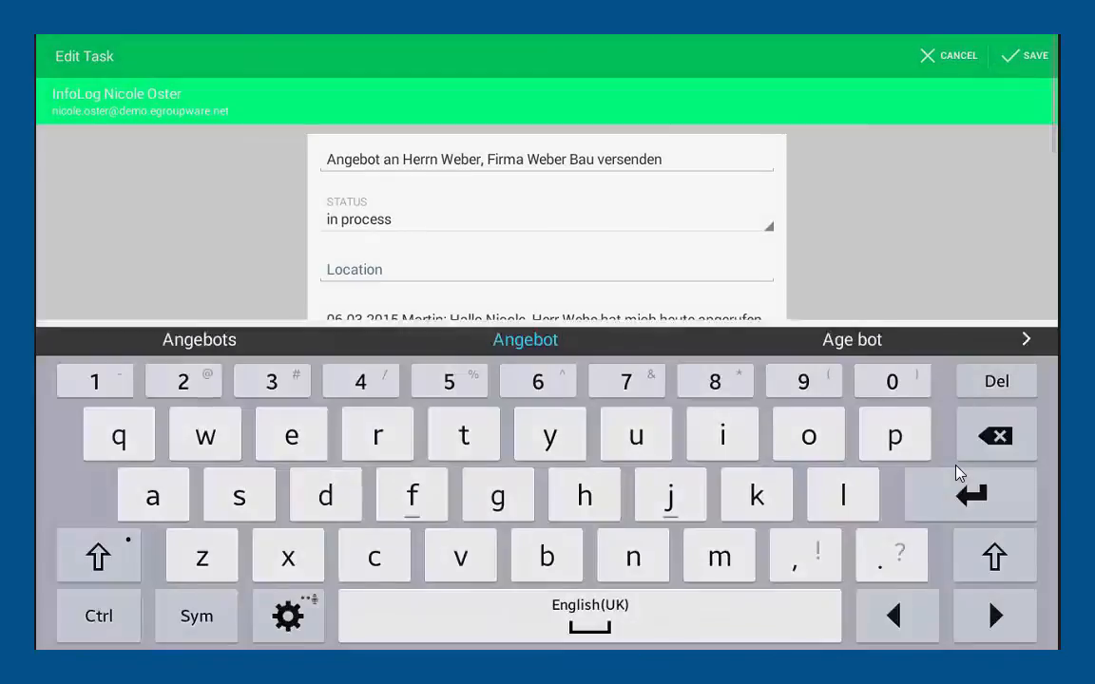
pyautogui.scroll(-3)
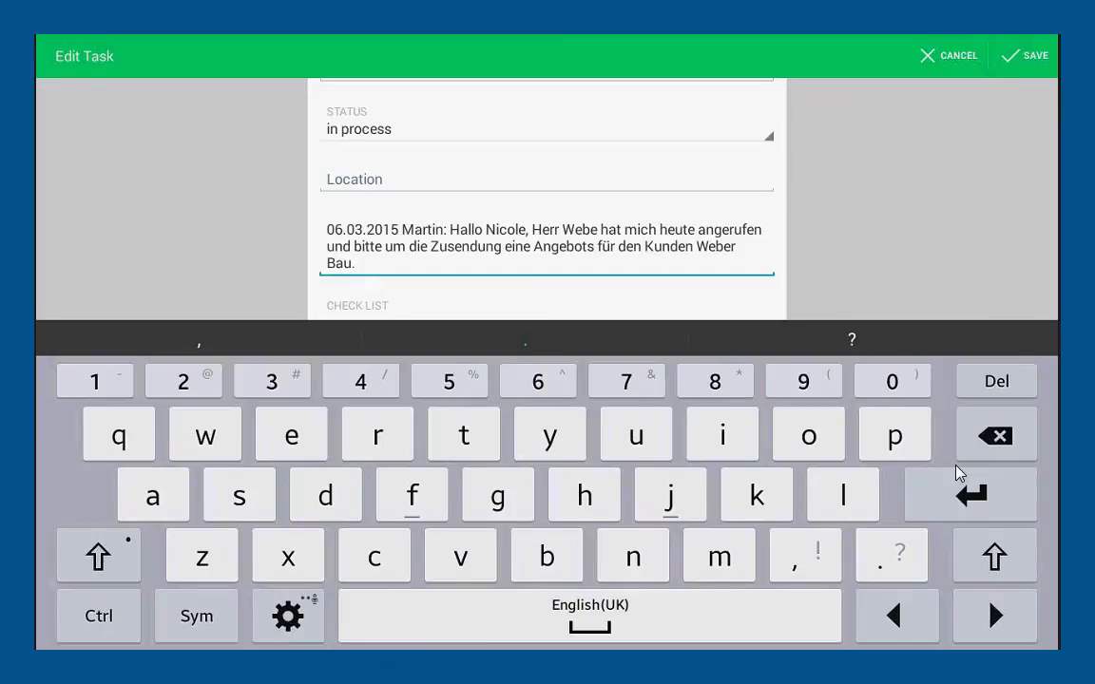
pyautogui.click(1035, 55)
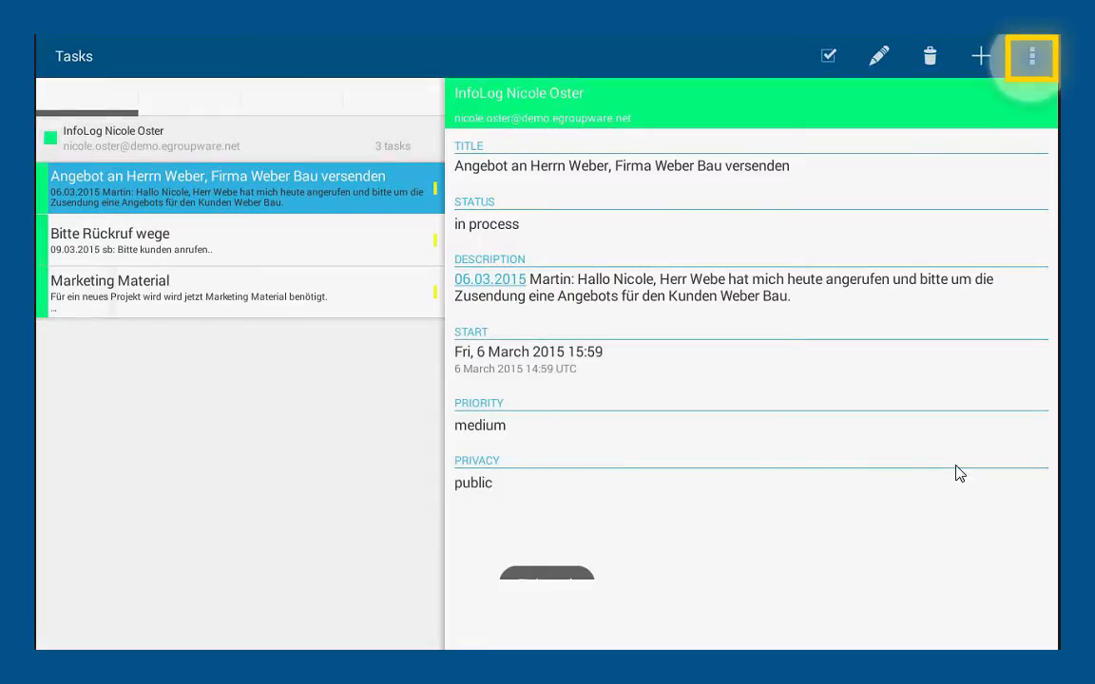
pyautogui.click(1031, 56)
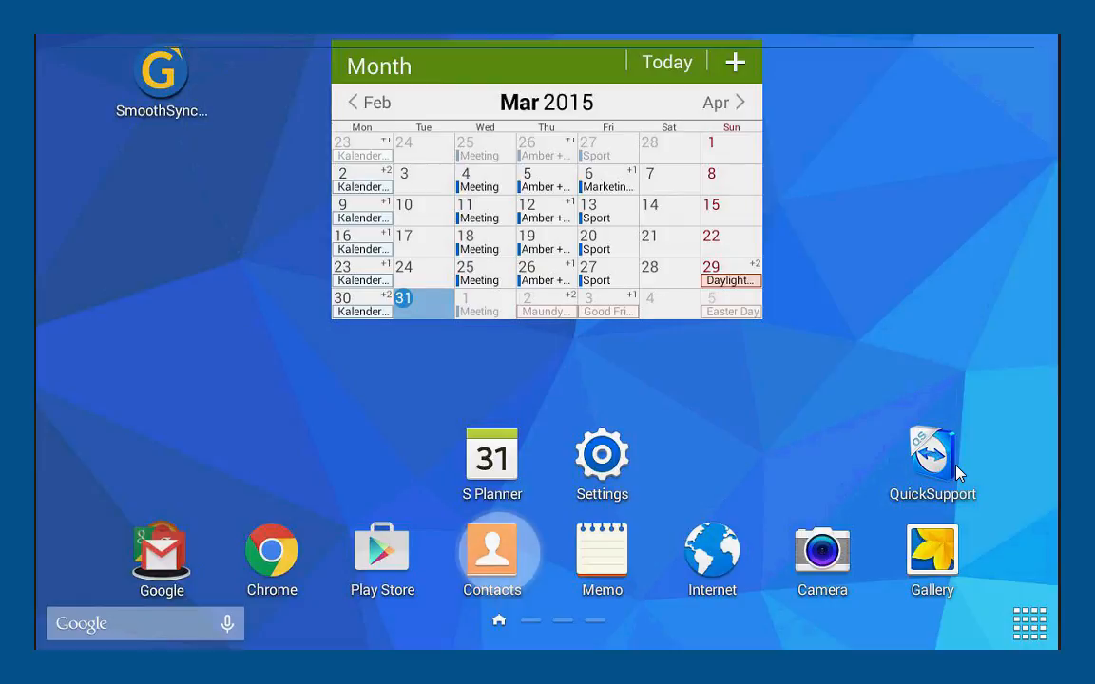
pyautogui.click(491, 549)
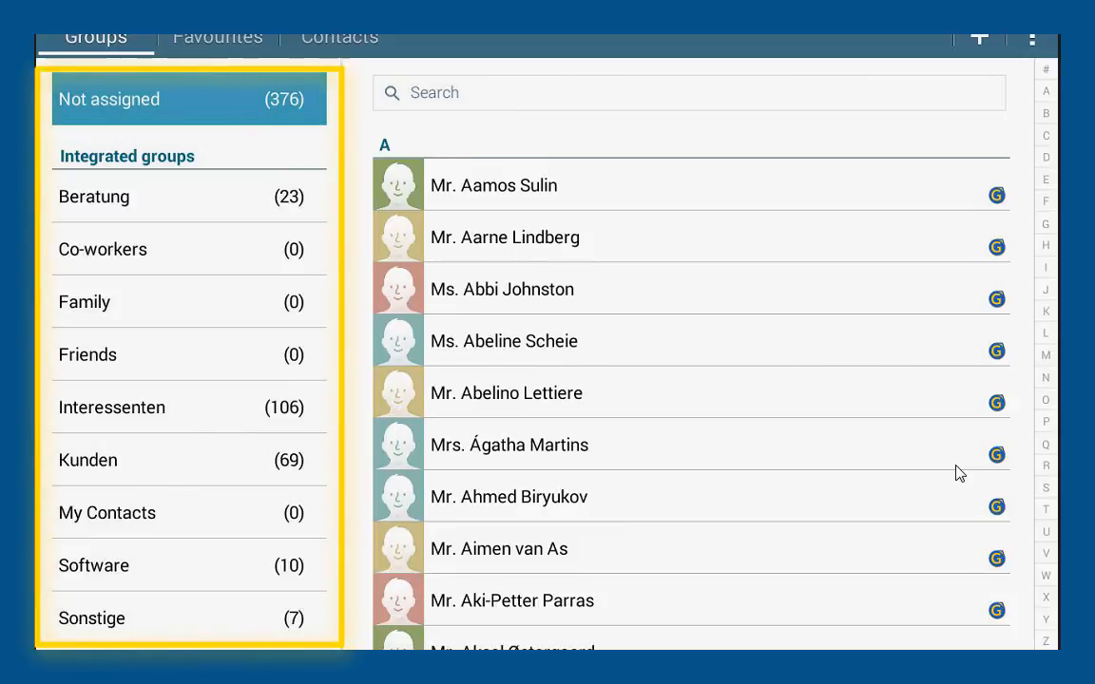
pyautogui.click(93, 565)
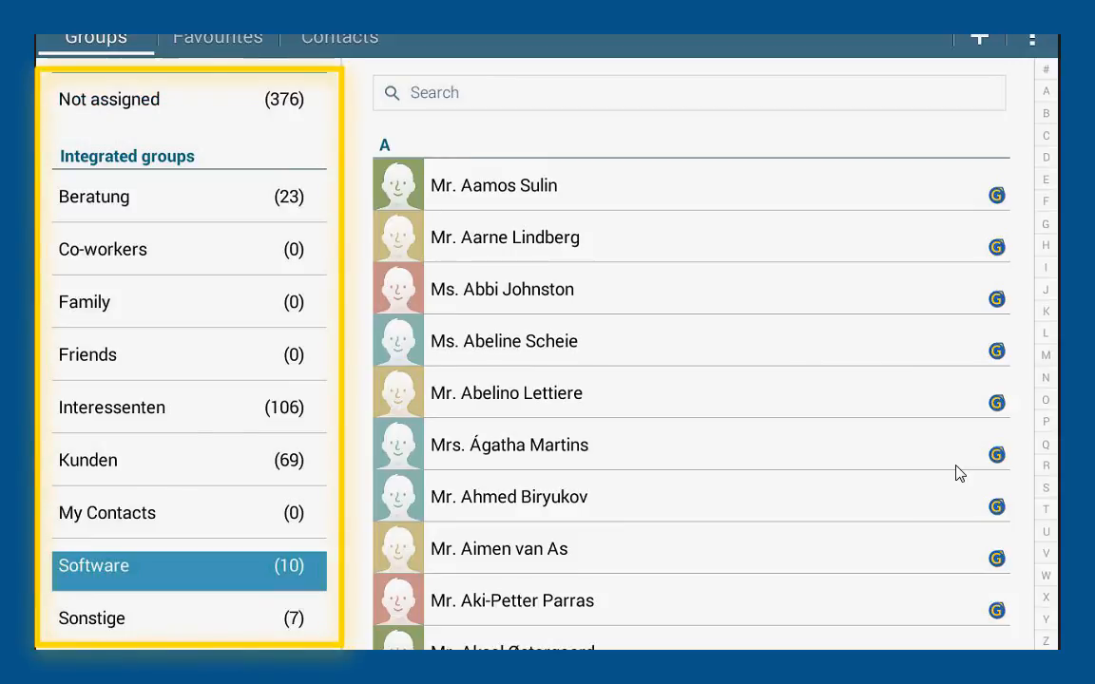
pyautogui.scroll(-3)
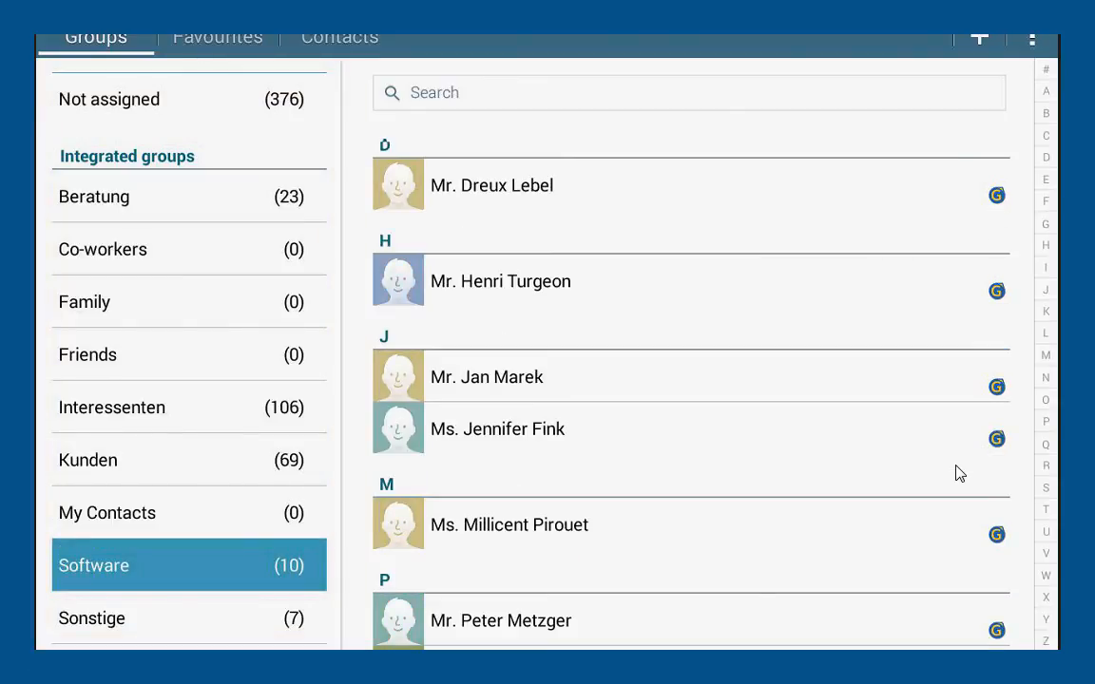
pyautogui.click(1033, 38)
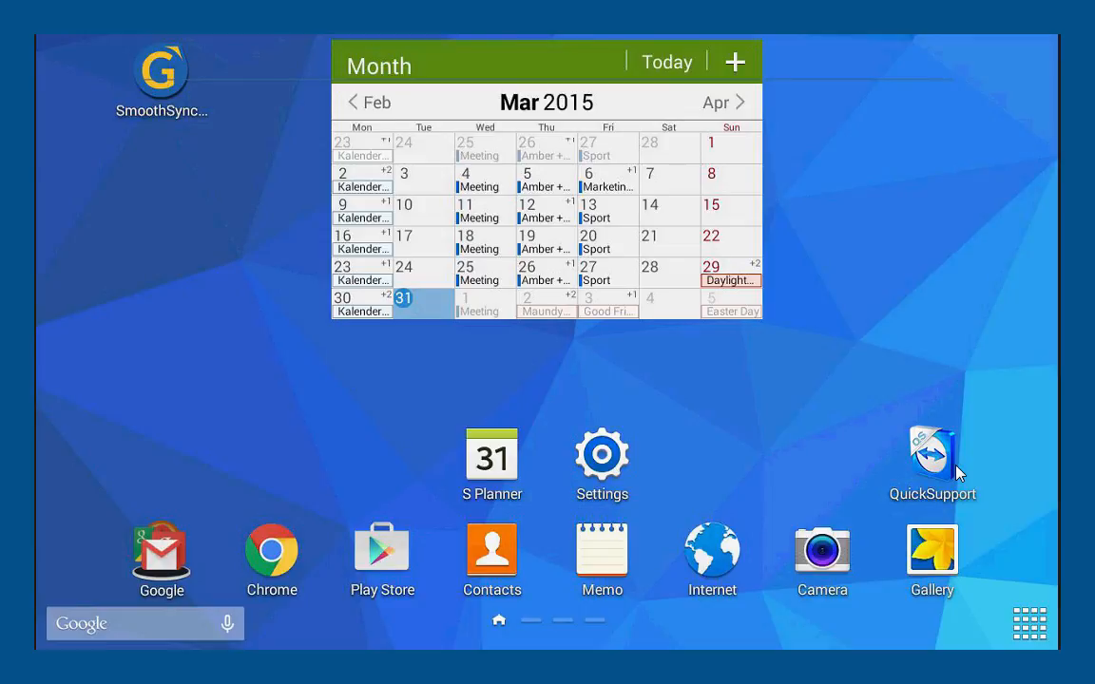
pyautogui.click(607, 181)
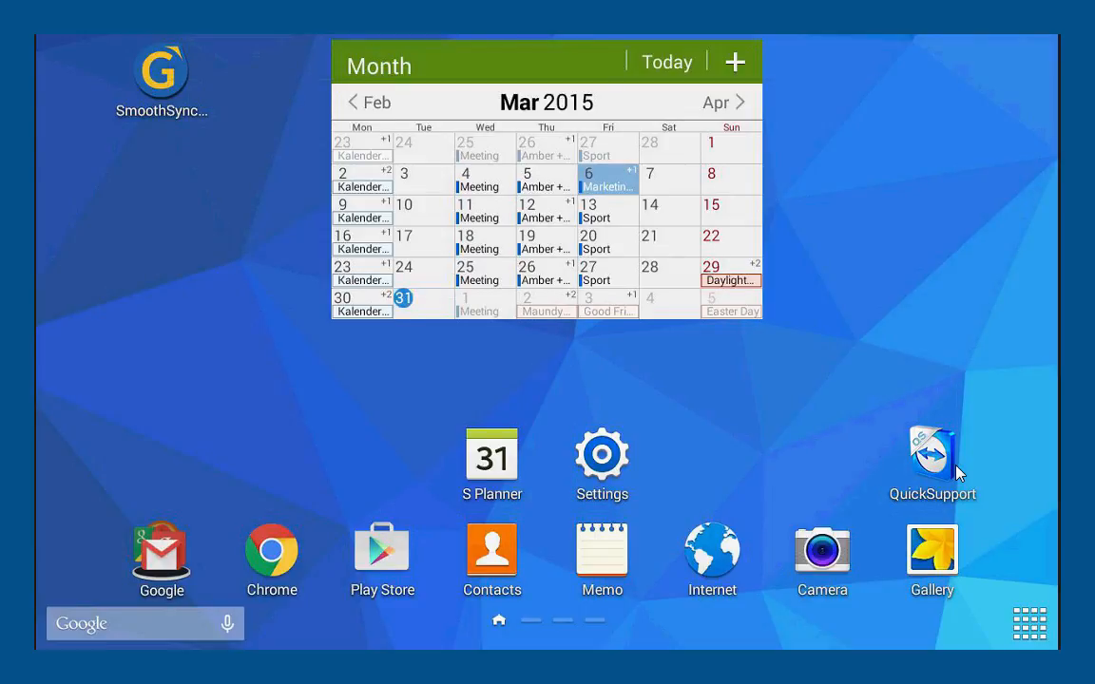